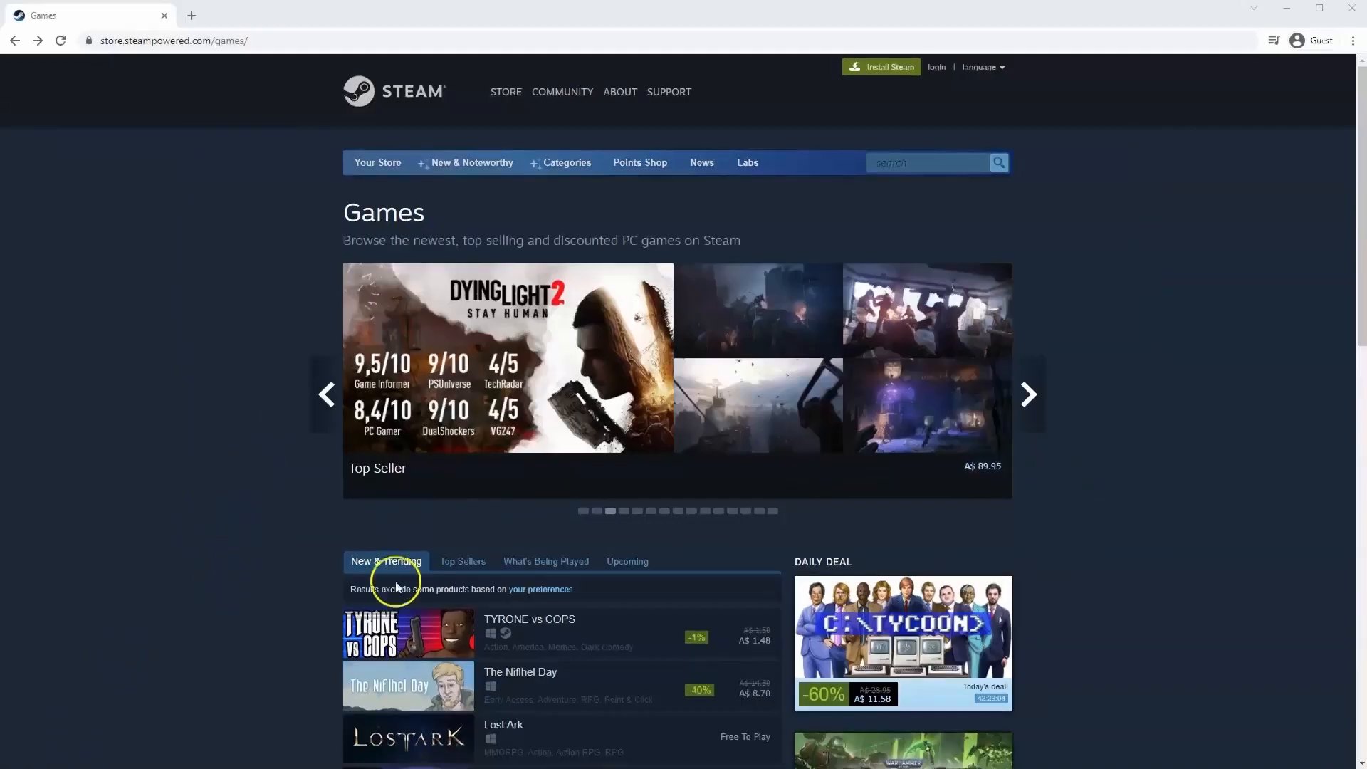
mouse_move(503, 233)
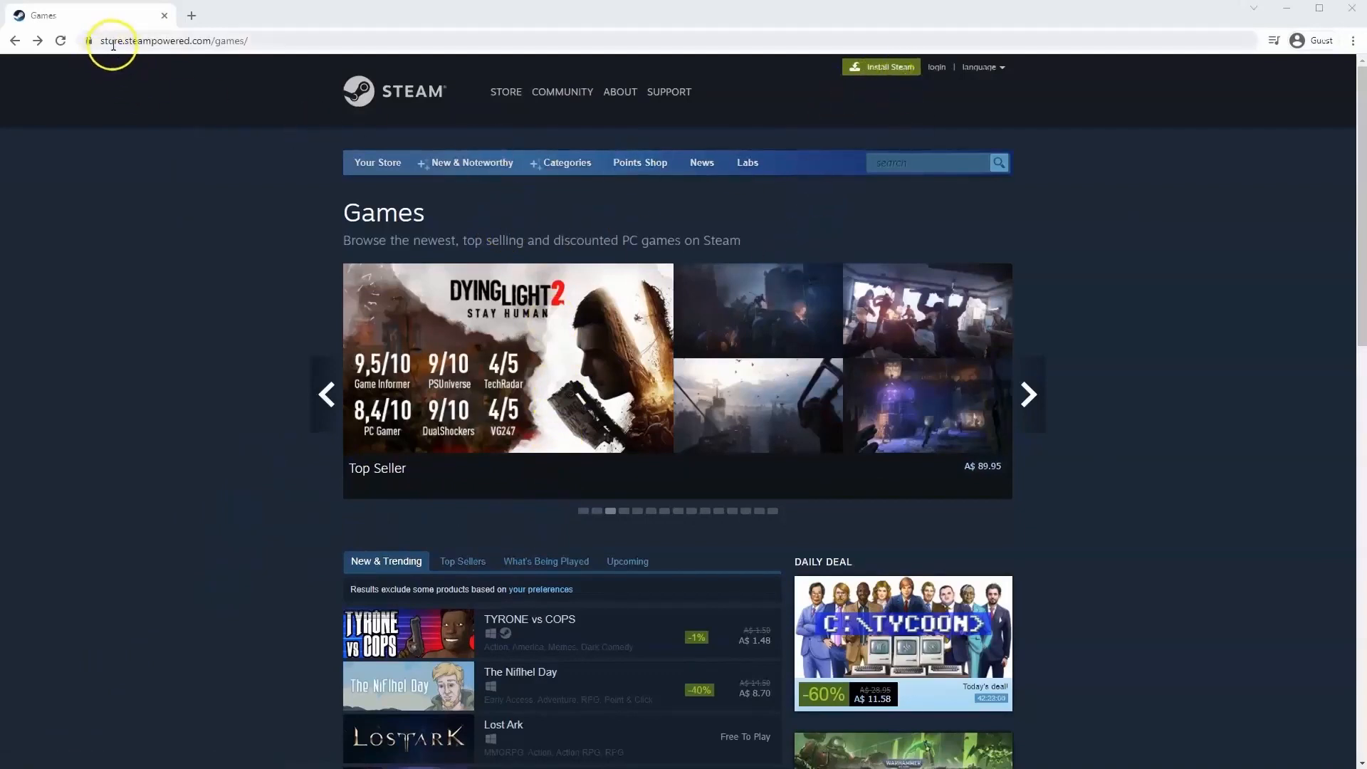
mouse_move(650, 197)
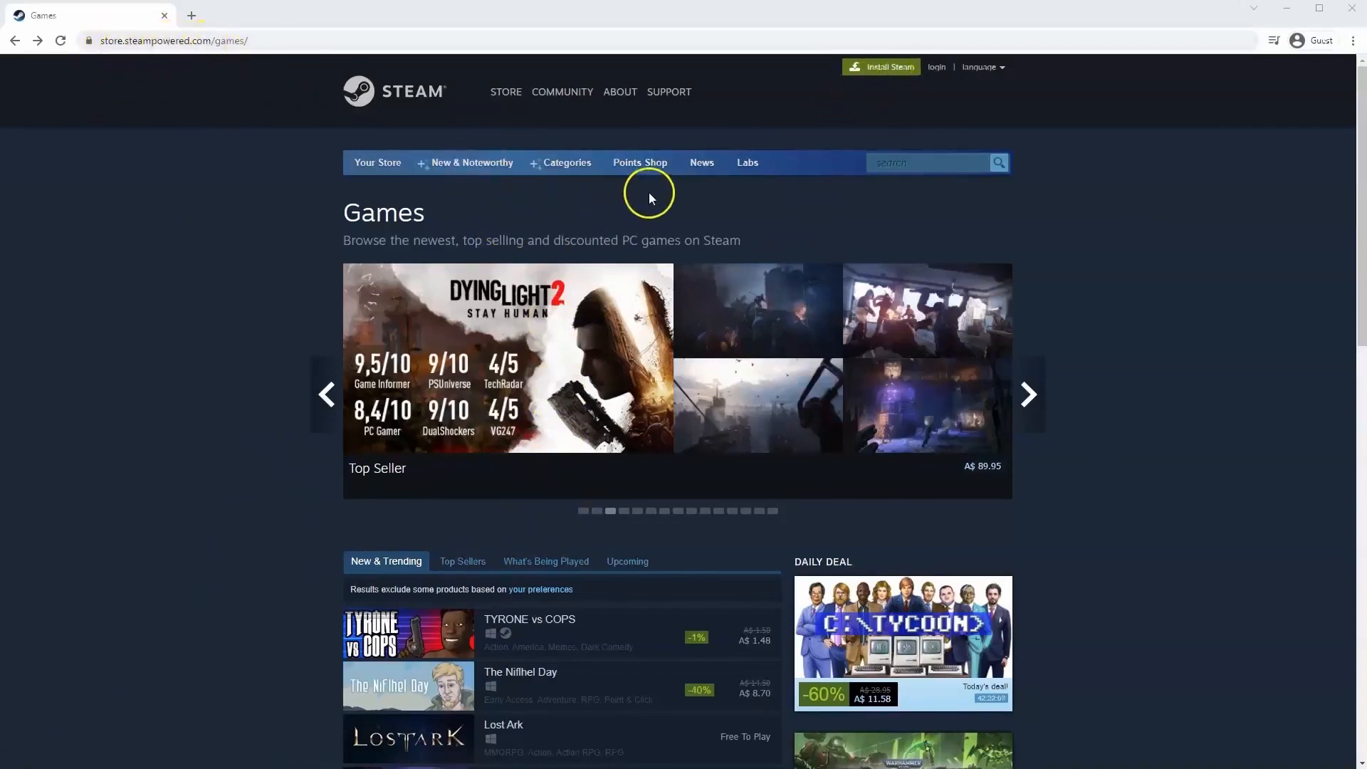
mouse_move(761, 148)
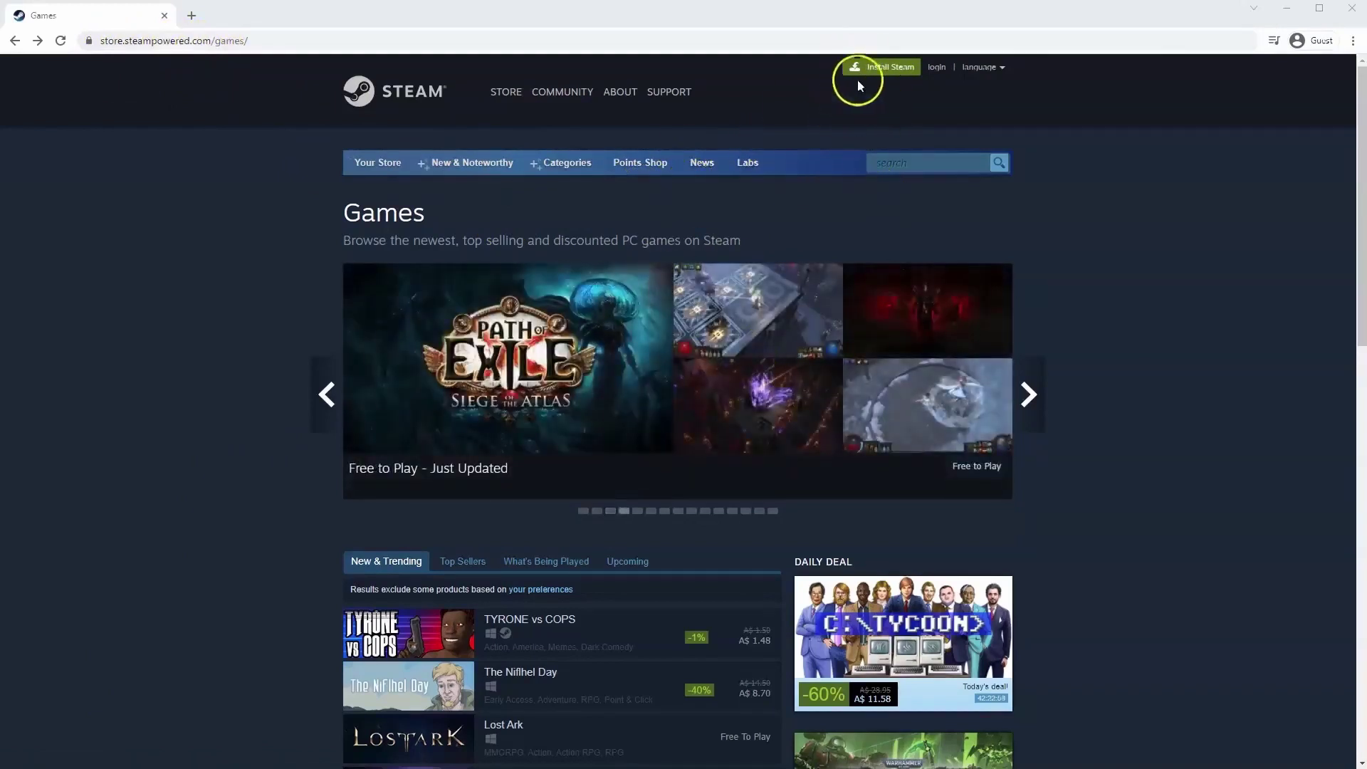
mouse_move(875, 71)
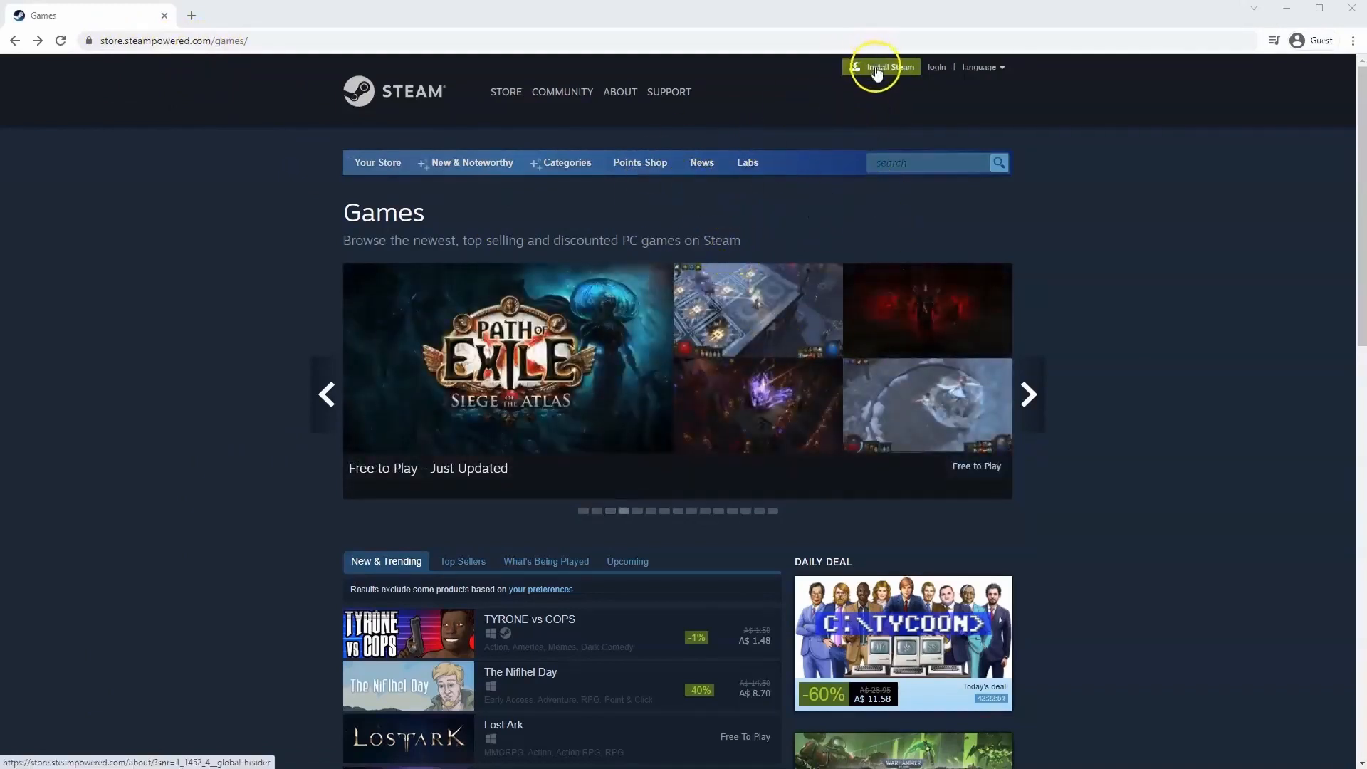
Download the Steam installer from the Install Steam page and run SteamSetup.exe.
left_click(881, 66)
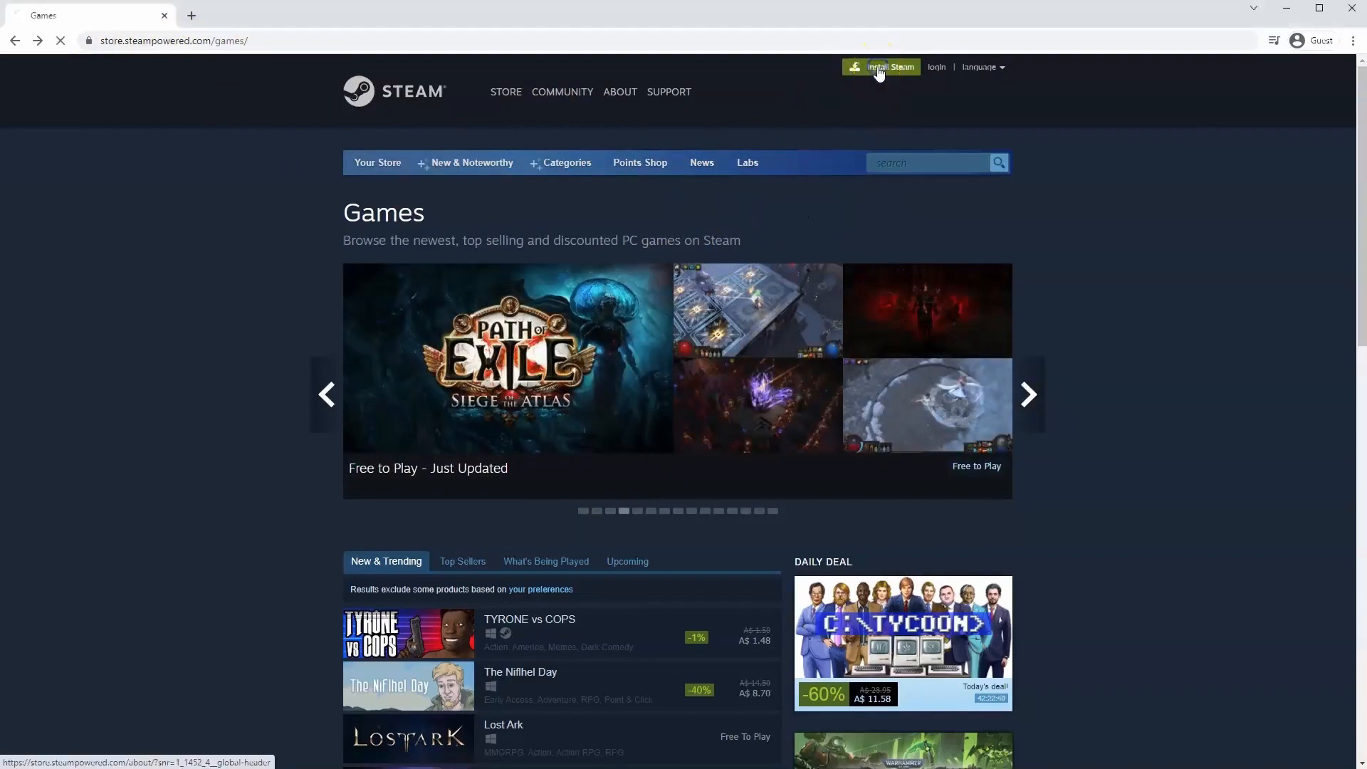
left_click(881, 67)
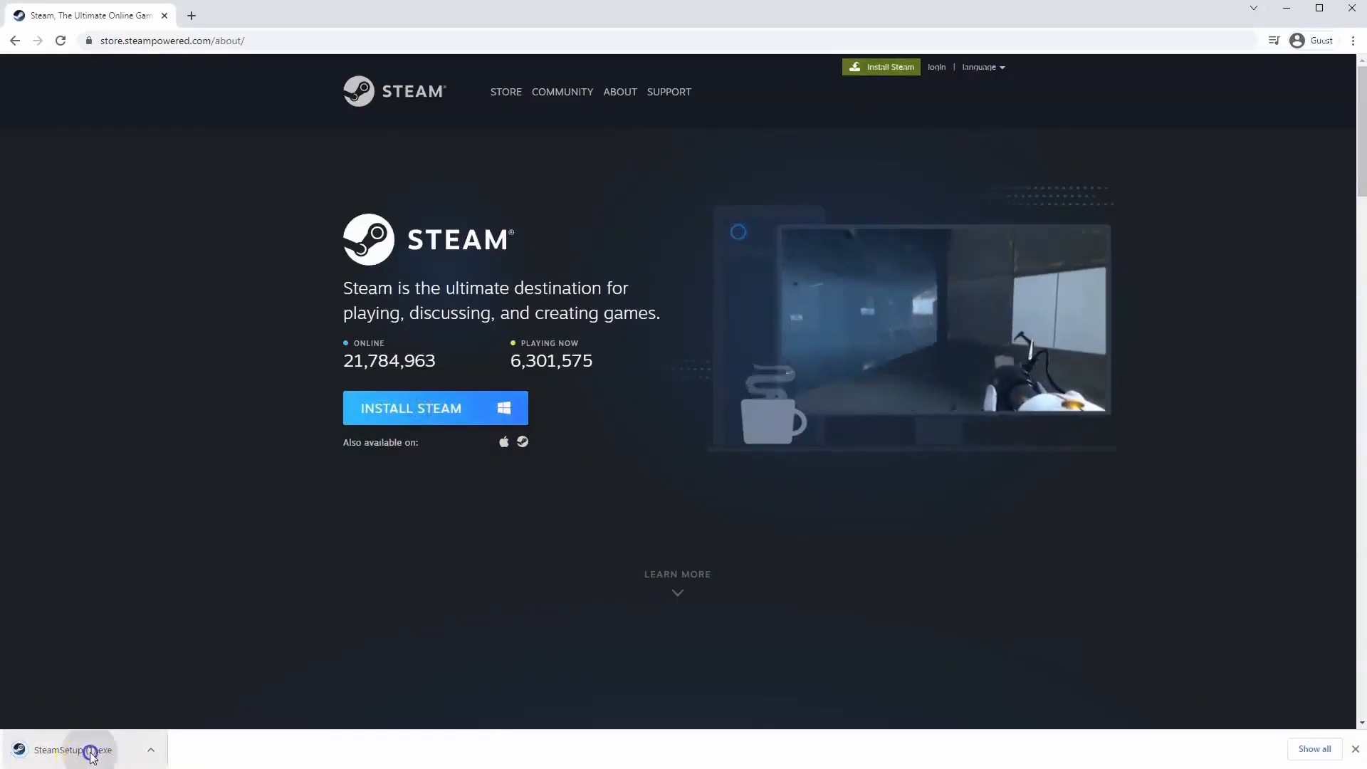
left_click(89, 749)
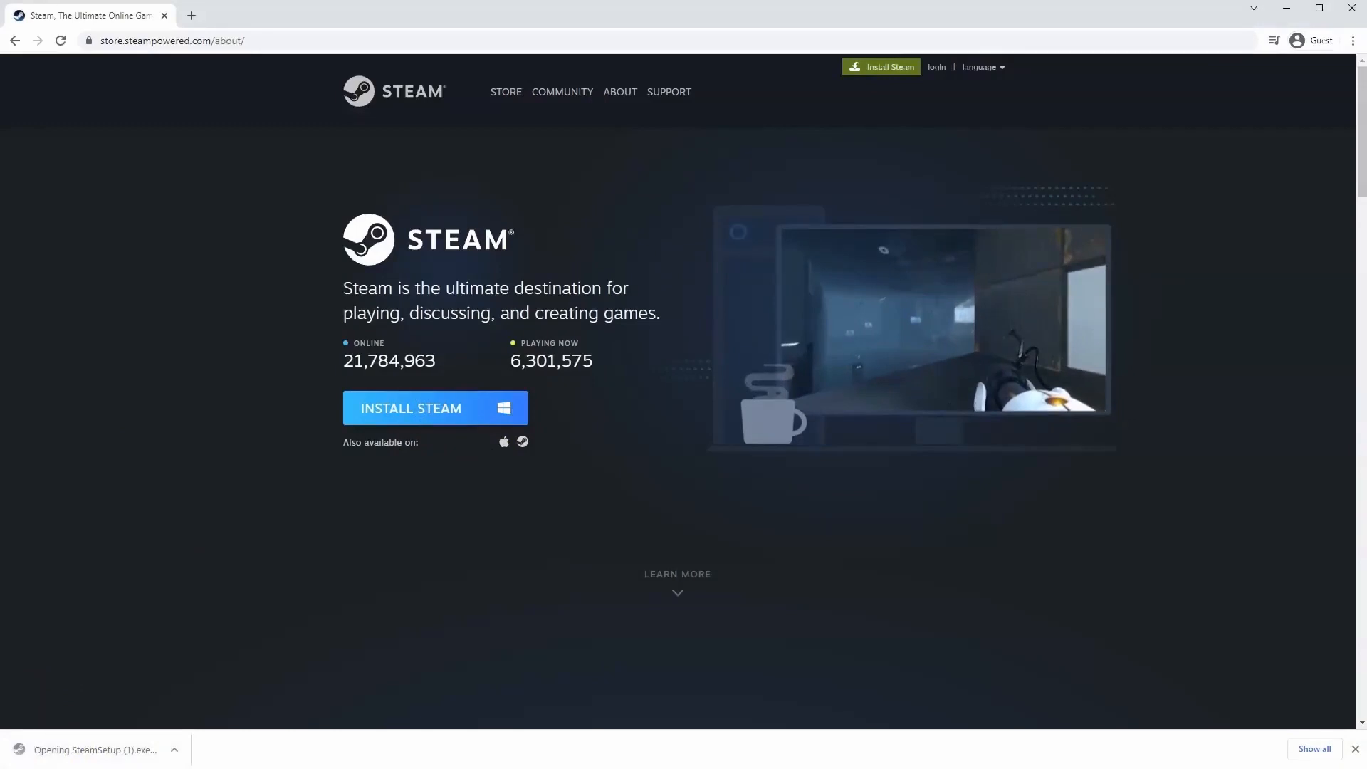
left_click(92, 749)
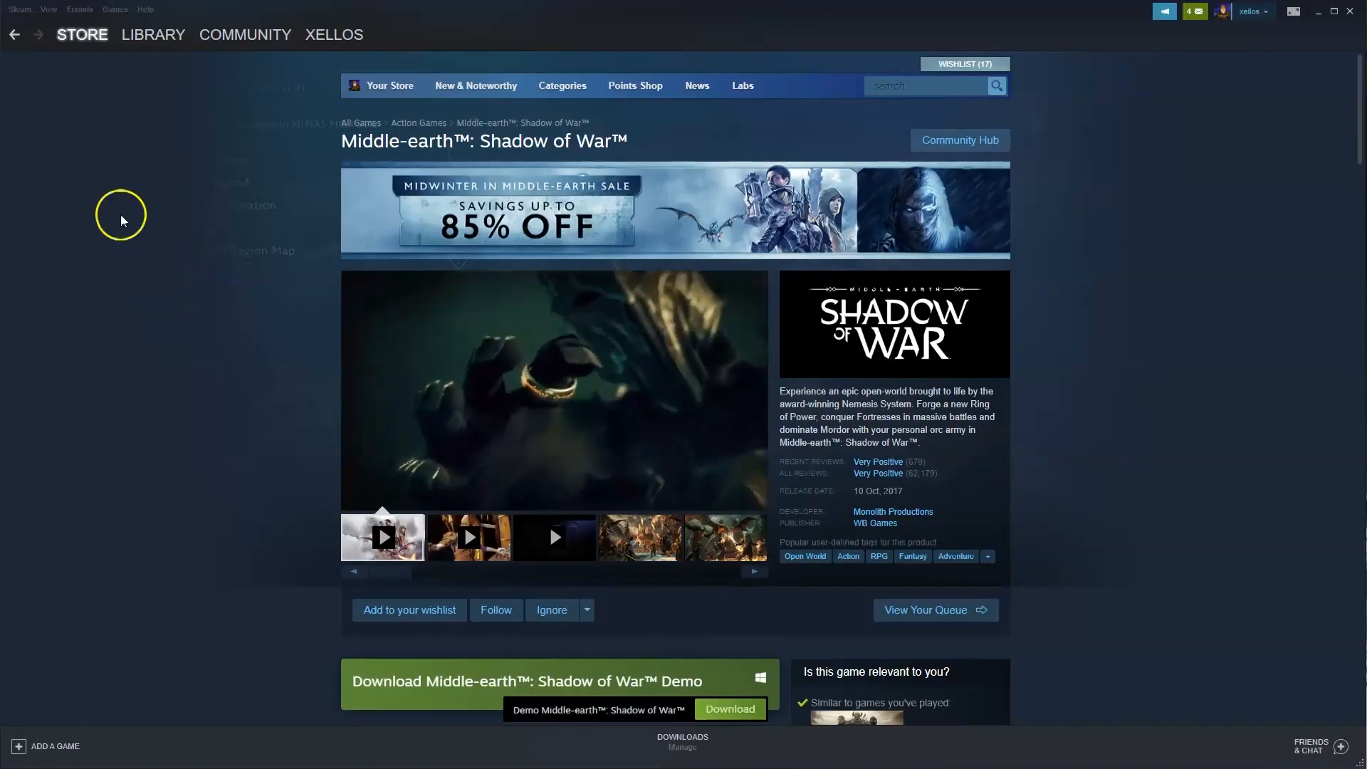
Search the store for 'Middle-earth' and add Shadow of War to the cart.
left_click(81, 35)
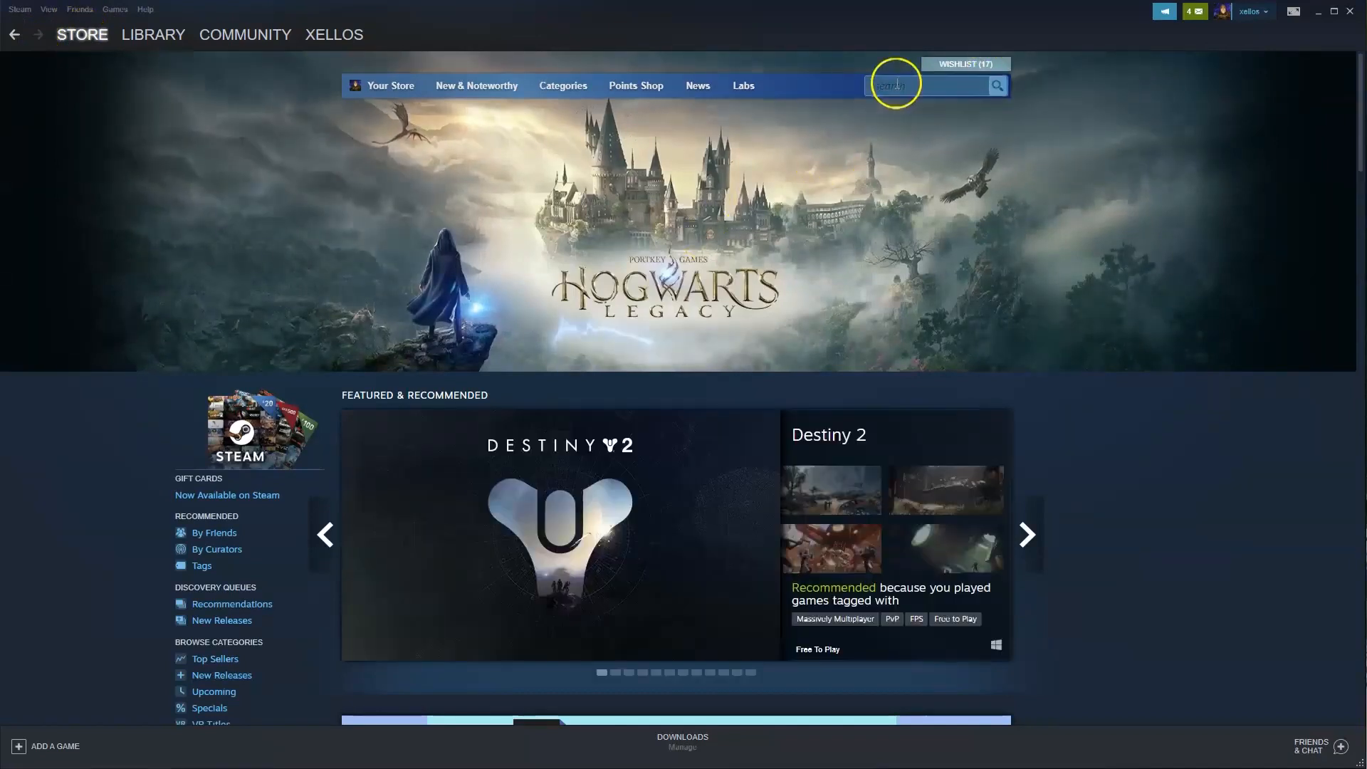
type("Middle-earth")
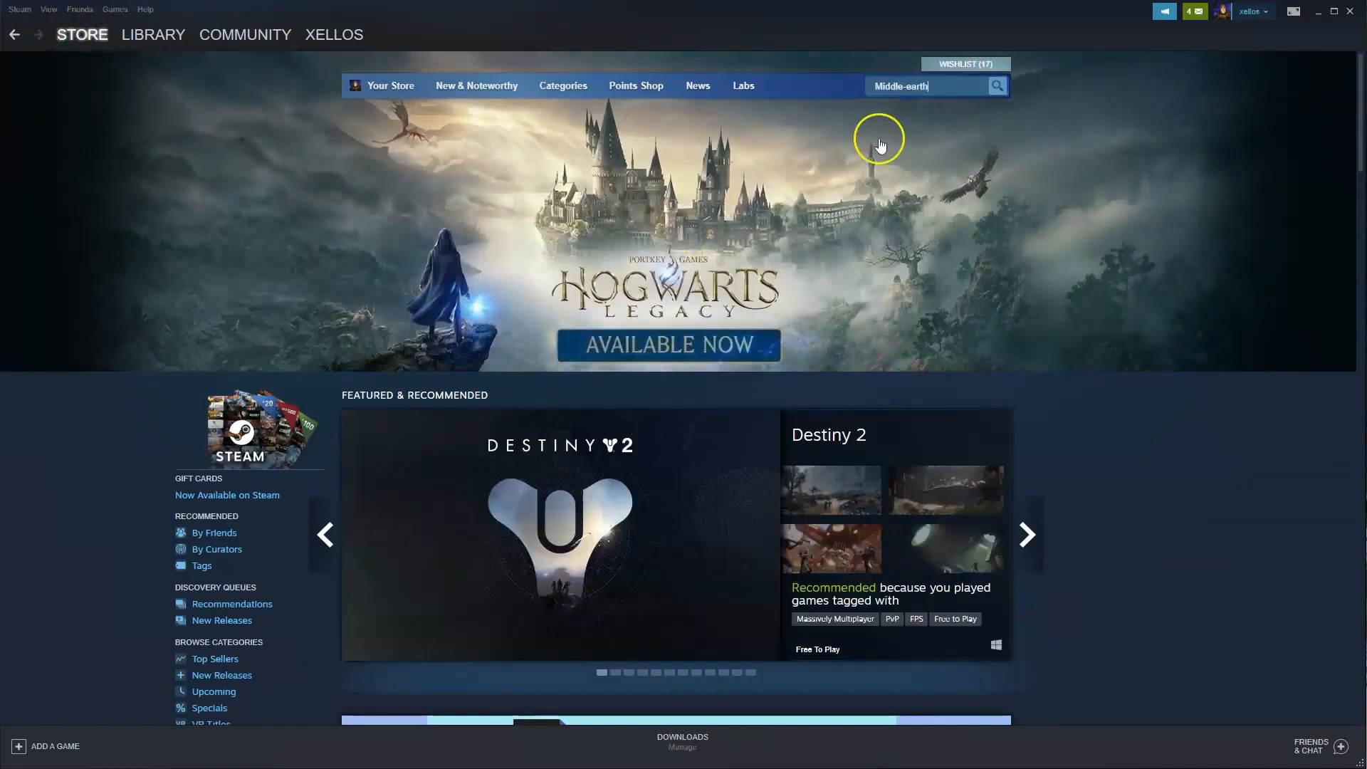
left_click(936, 85)
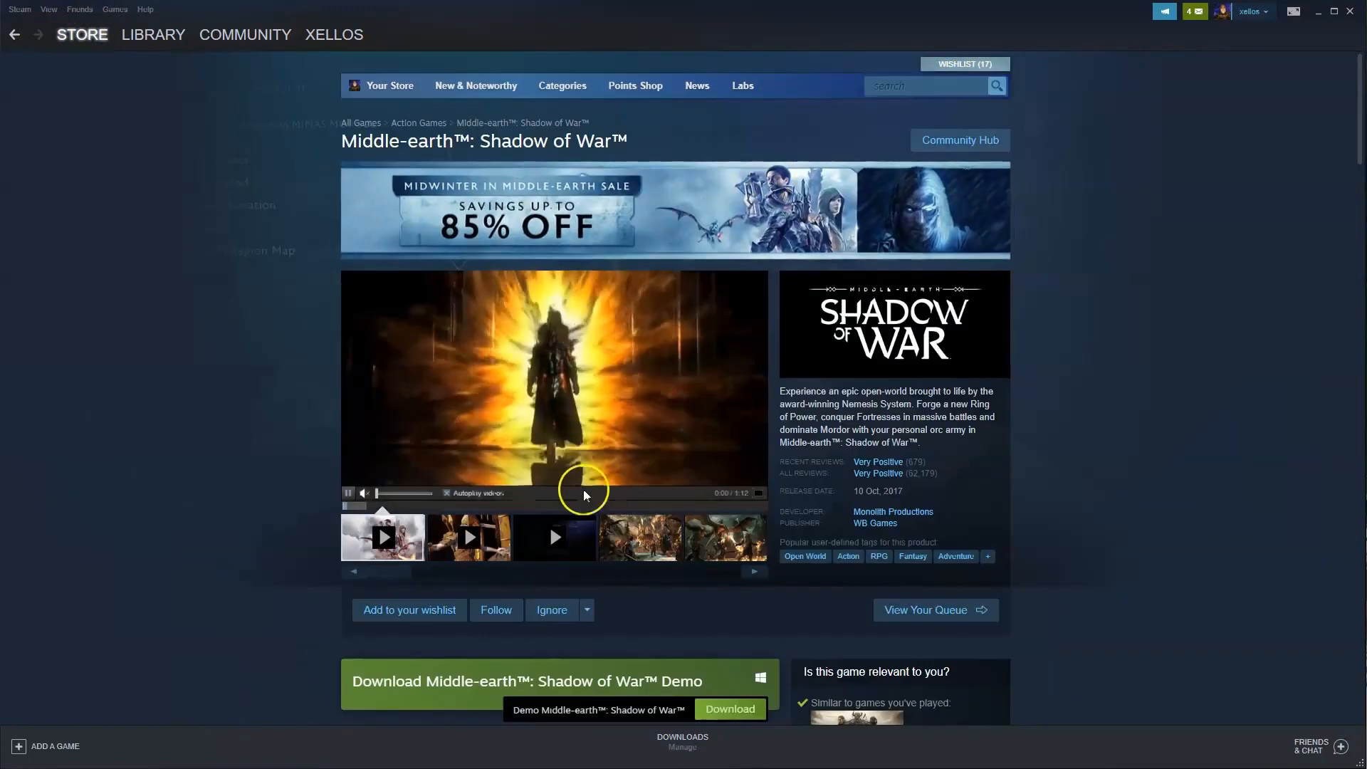
scroll("down", 3)
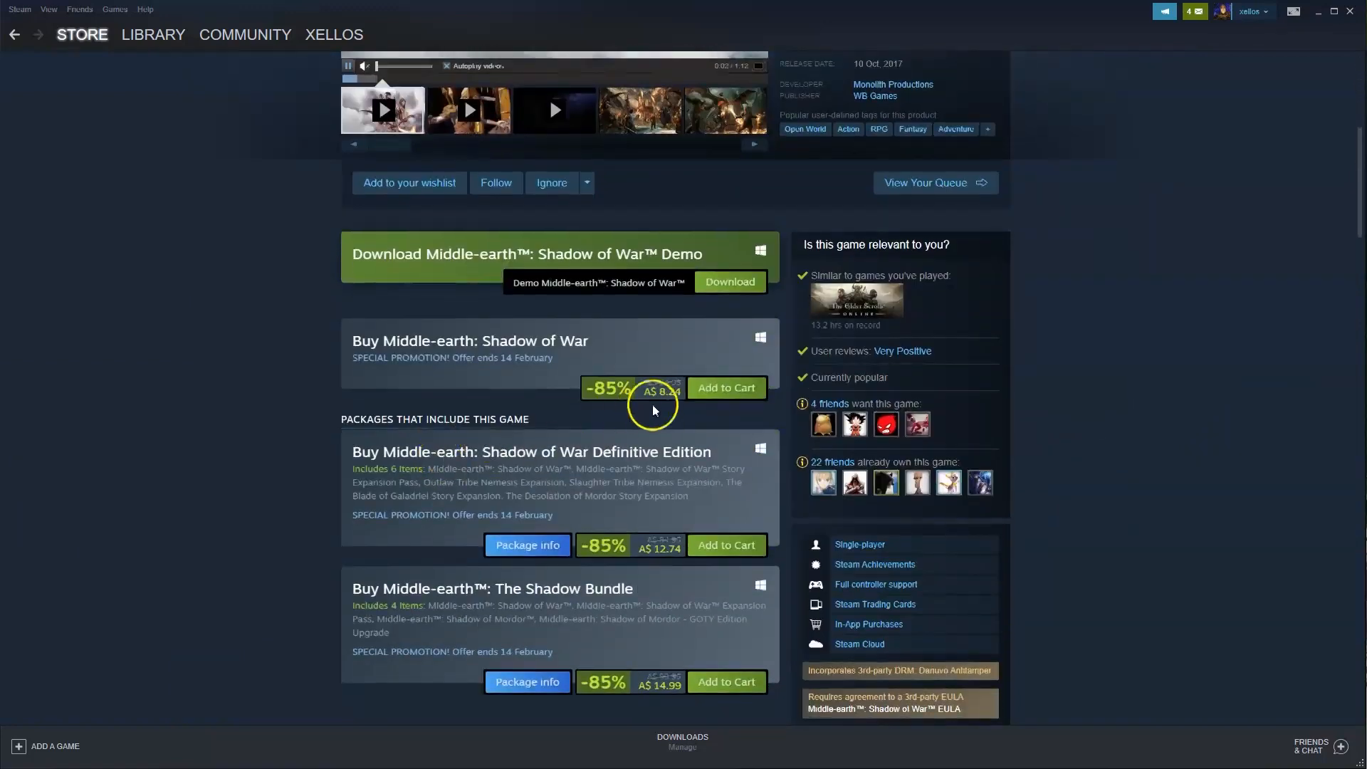
mouse_move(729, 387)
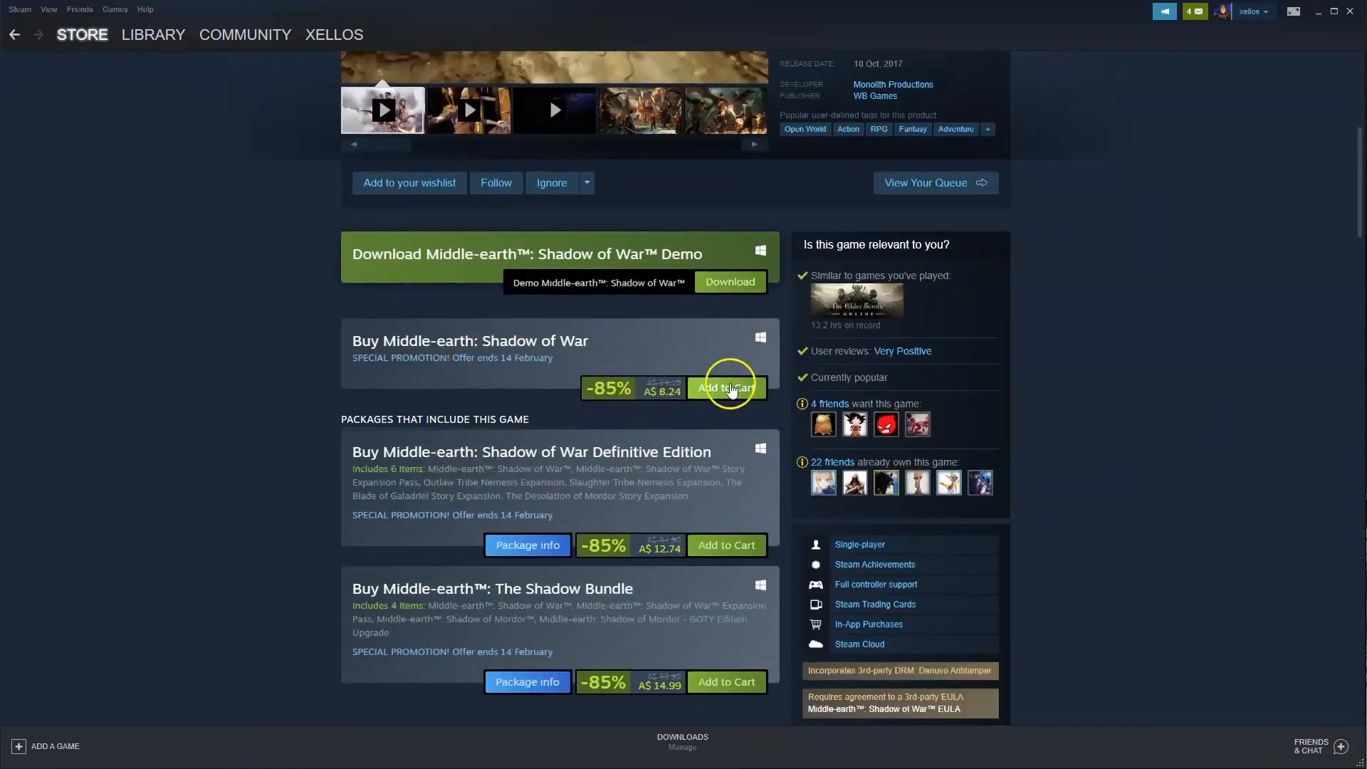
left_click(726, 387)
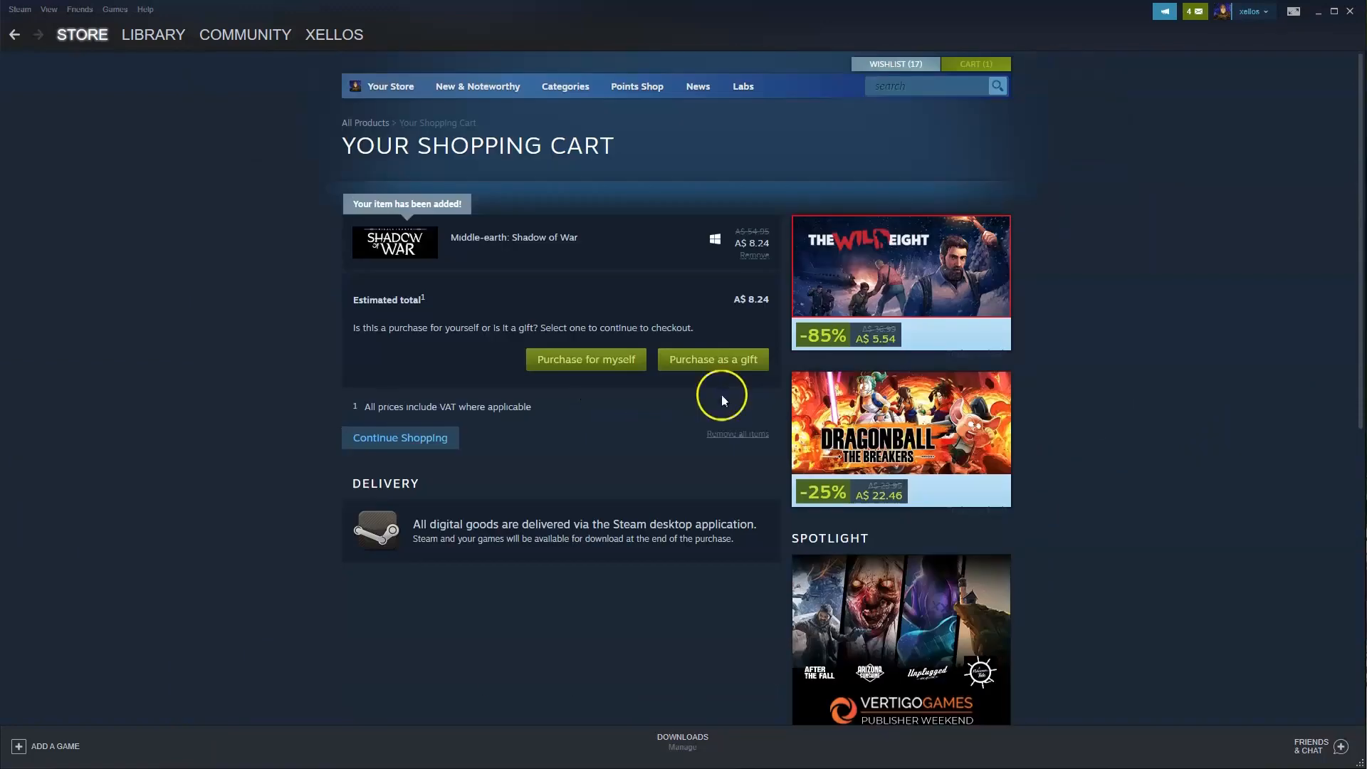
mouse_move(575, 376)
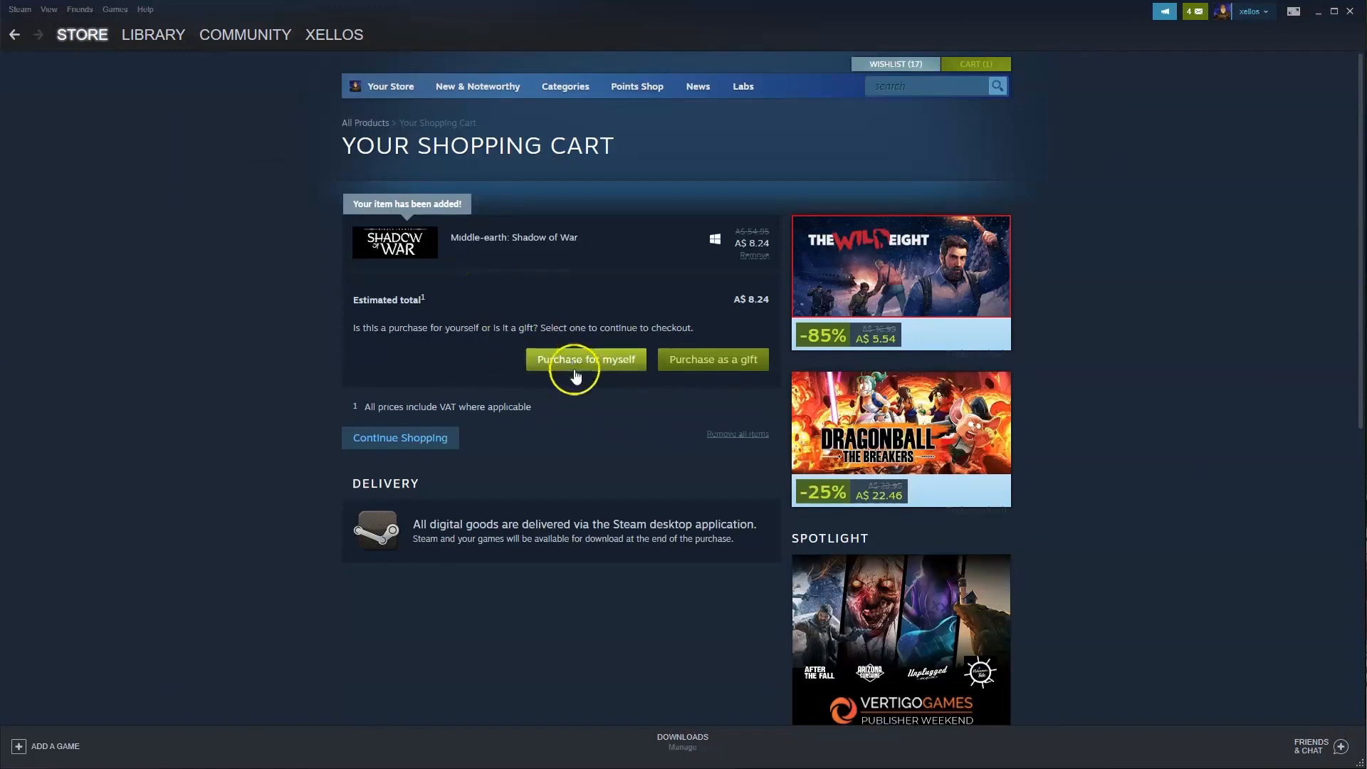
mouse_move(585, 390)
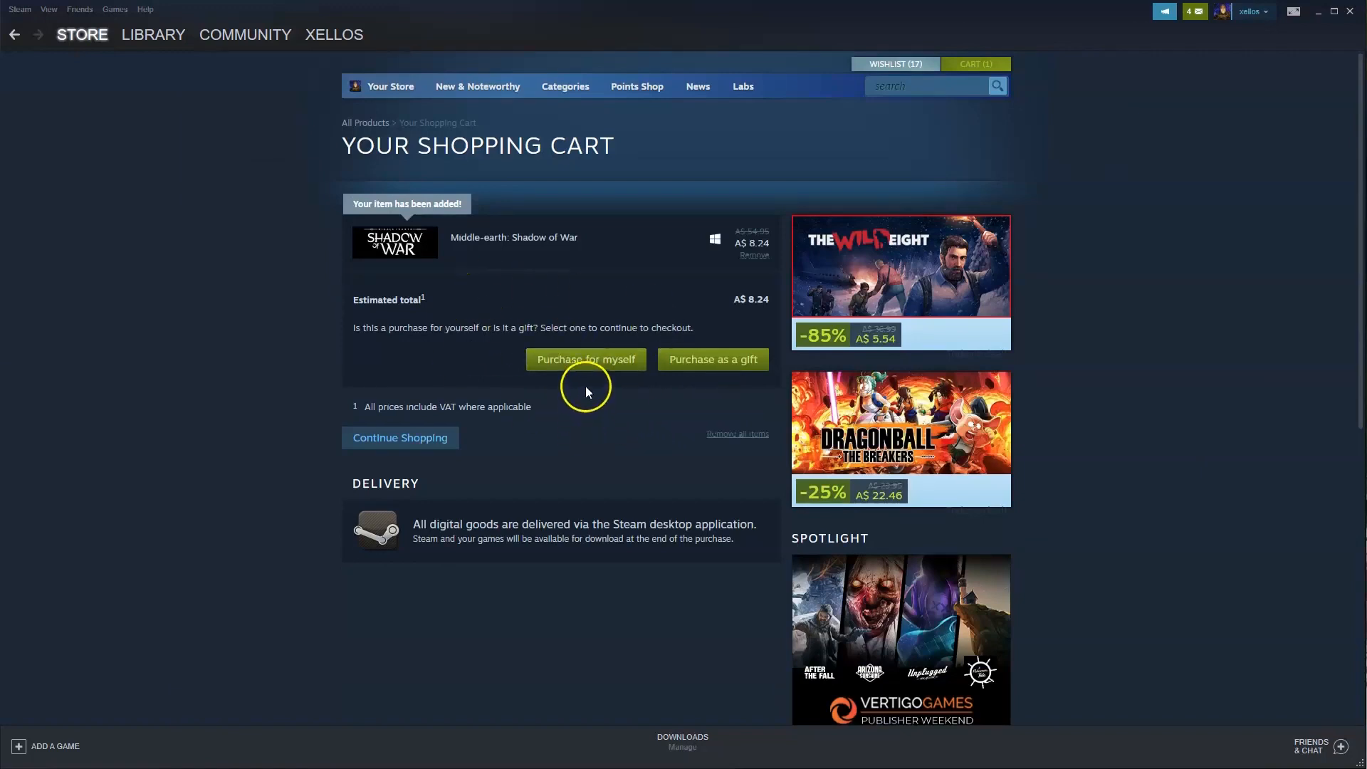
mouse_move(593, 408)
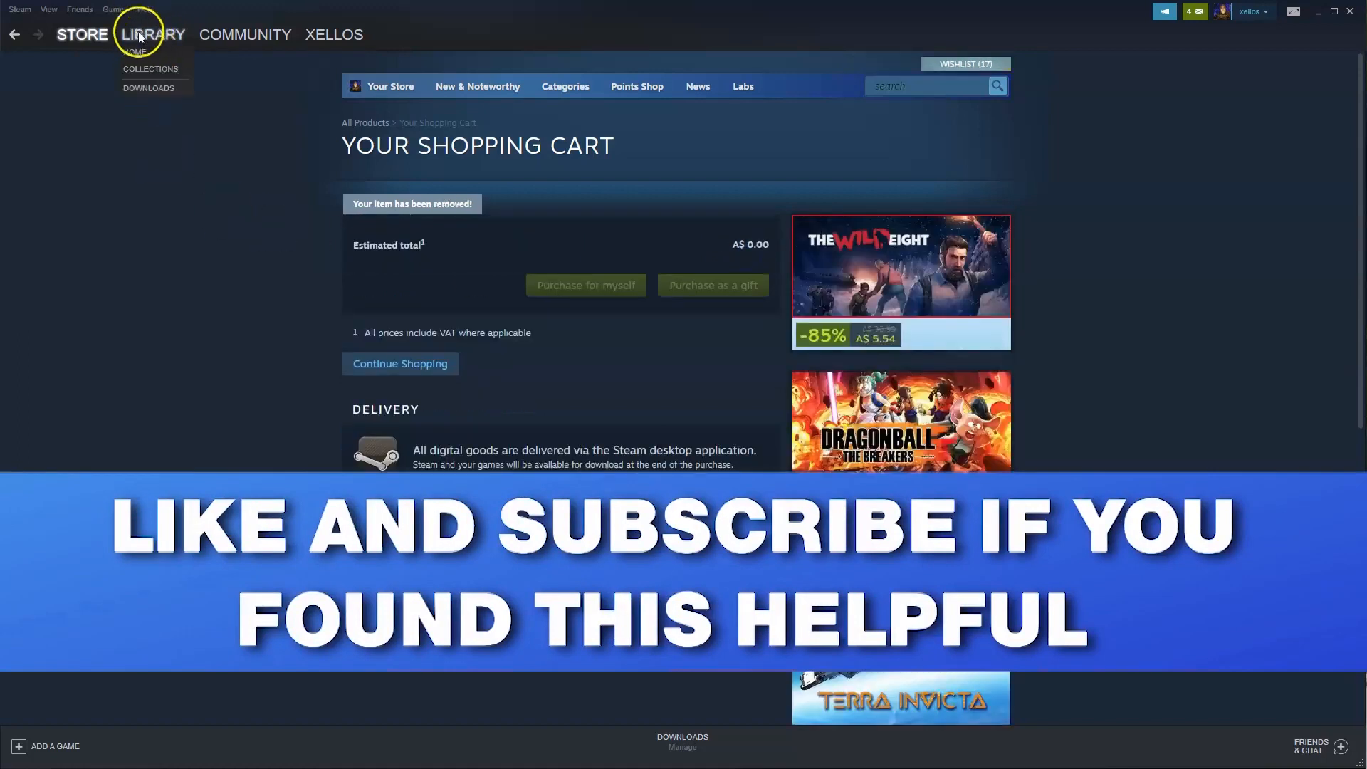
Switch to the LIBRARY view in the Steam client.
left_click(137, 52)
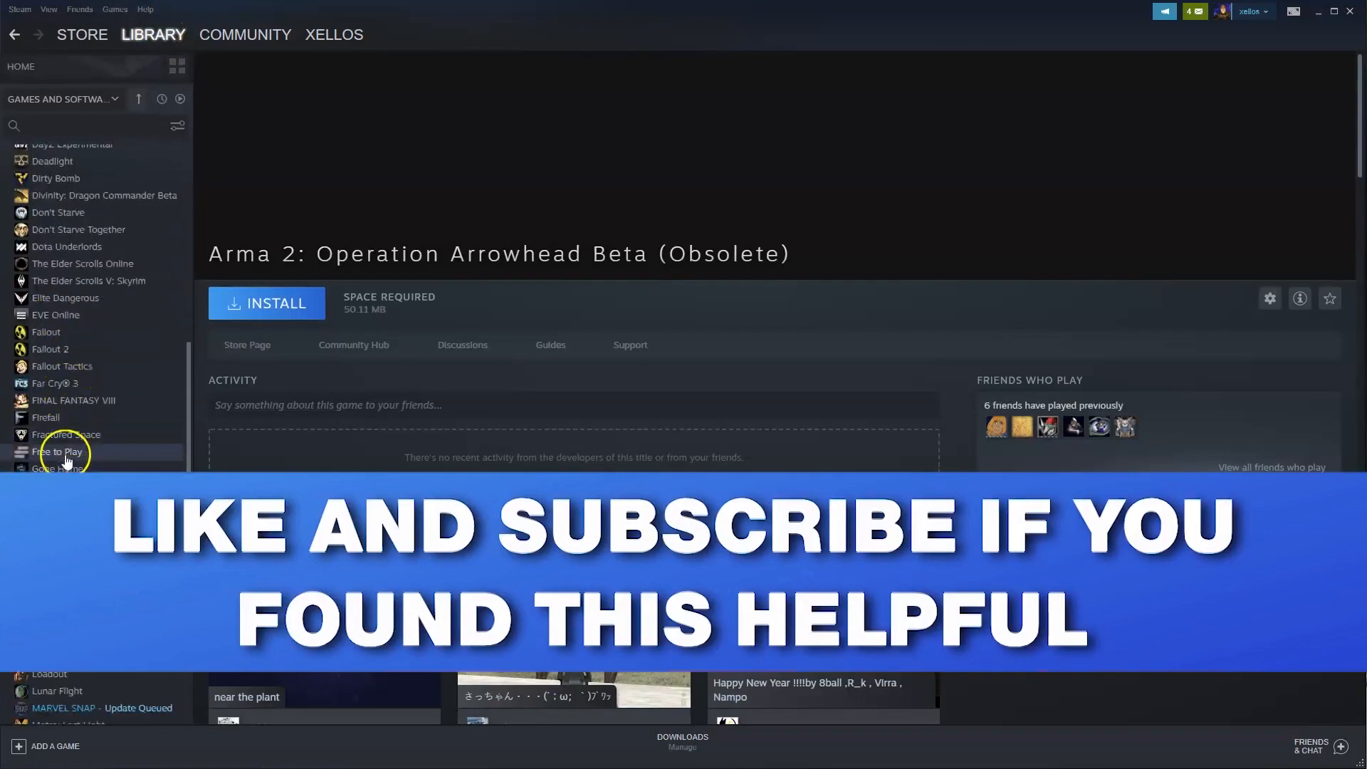
mouse_move(70, 460)
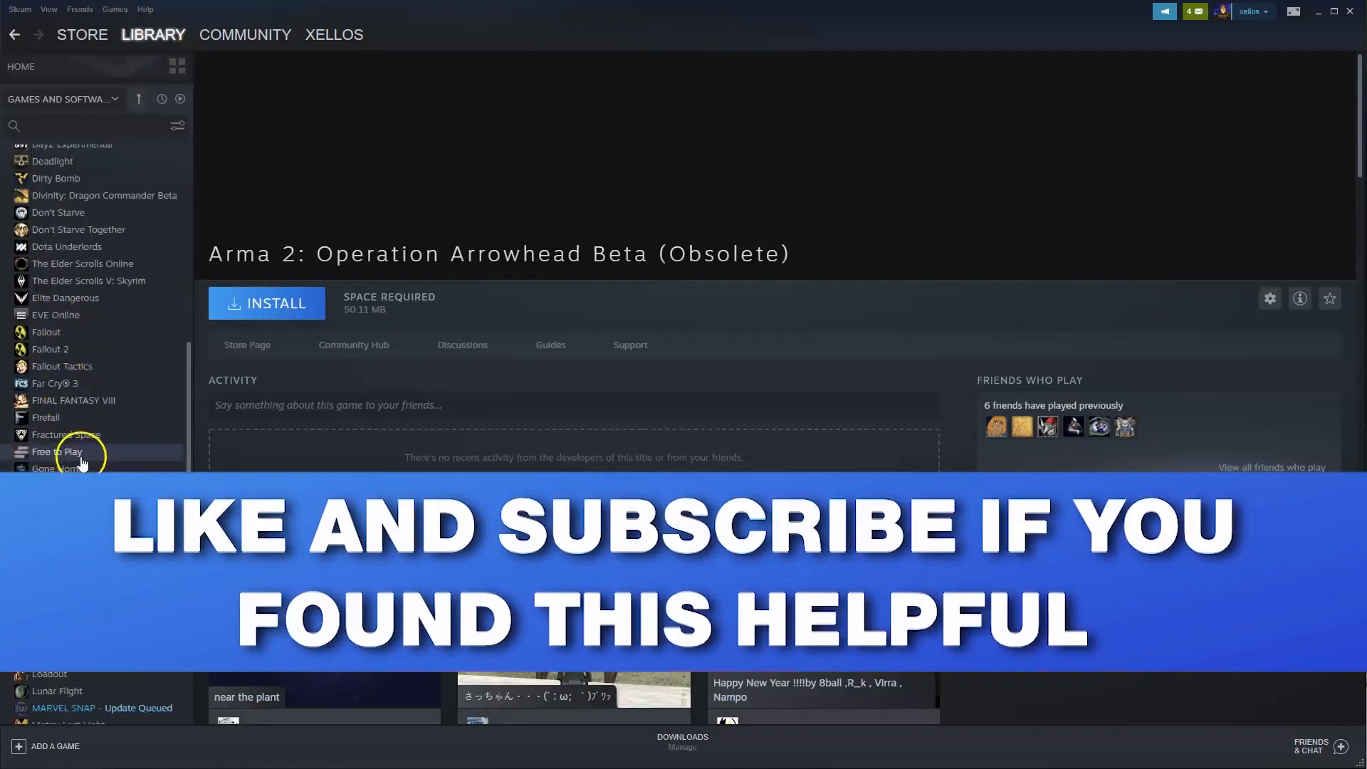